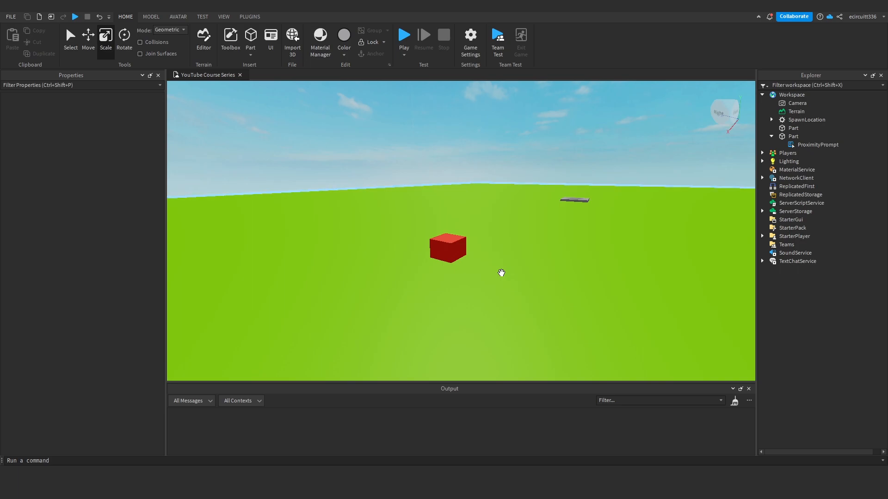
mouse_move(490, 259)
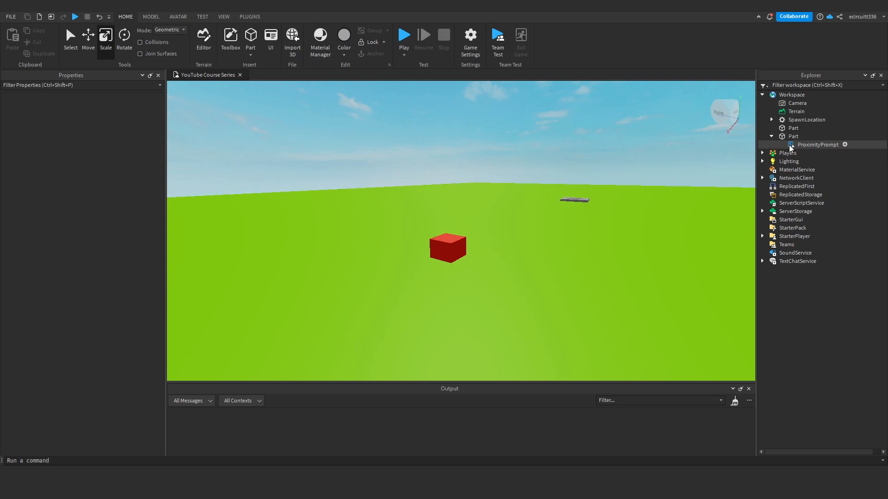
Add a second place through the Asset Manager, rename it NewPlace, and open its options.
click(793, 136)
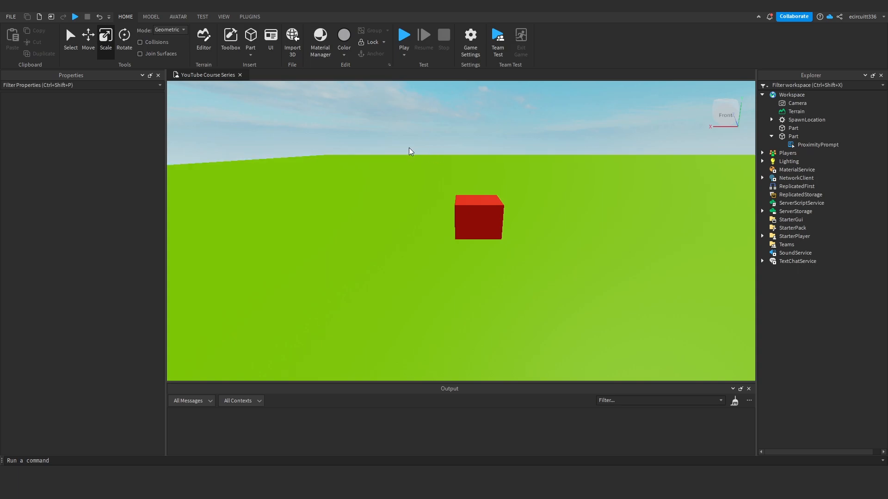
click(221, 17)
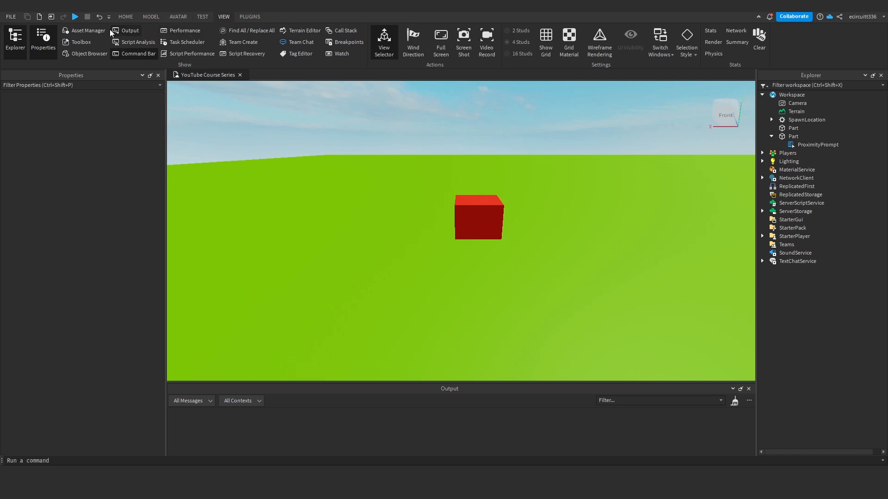
click(88, 30)
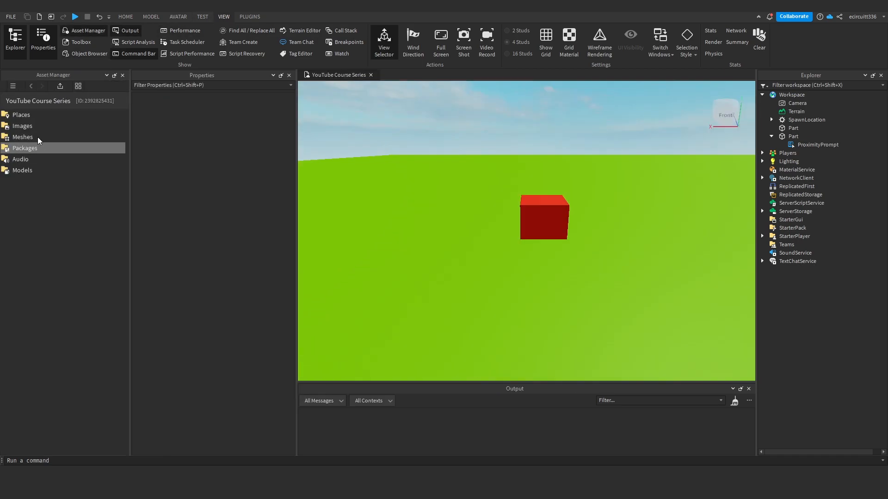
mouse_move(43, 114)
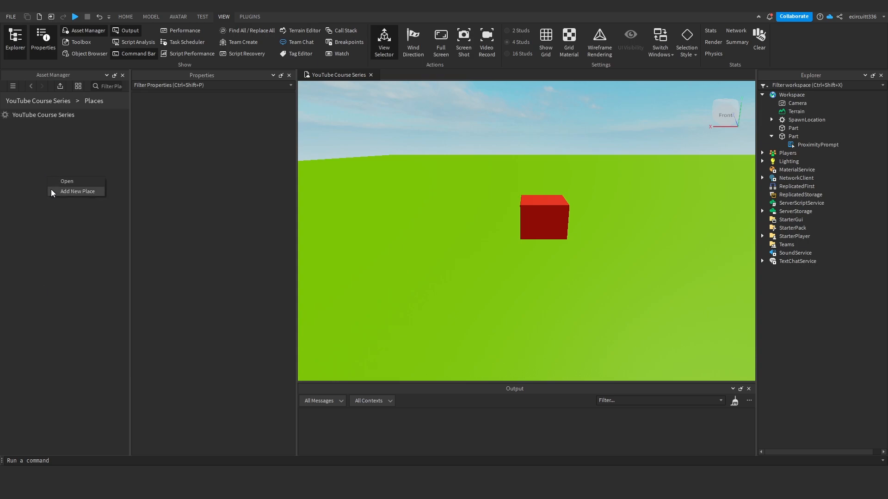
click(77, 191)
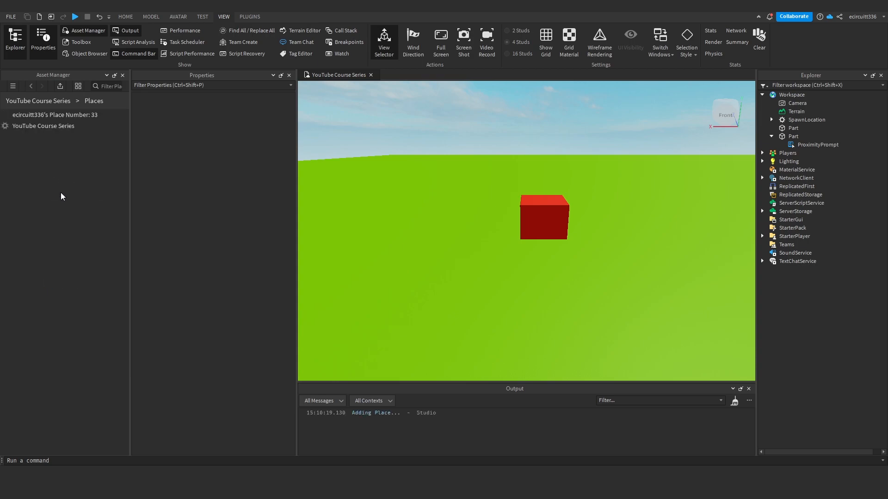
click(55, 115)
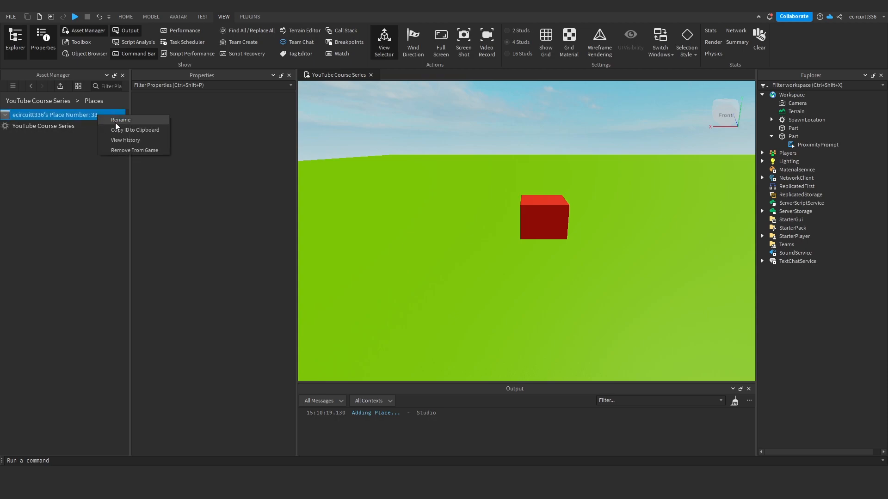
click(120, 120)
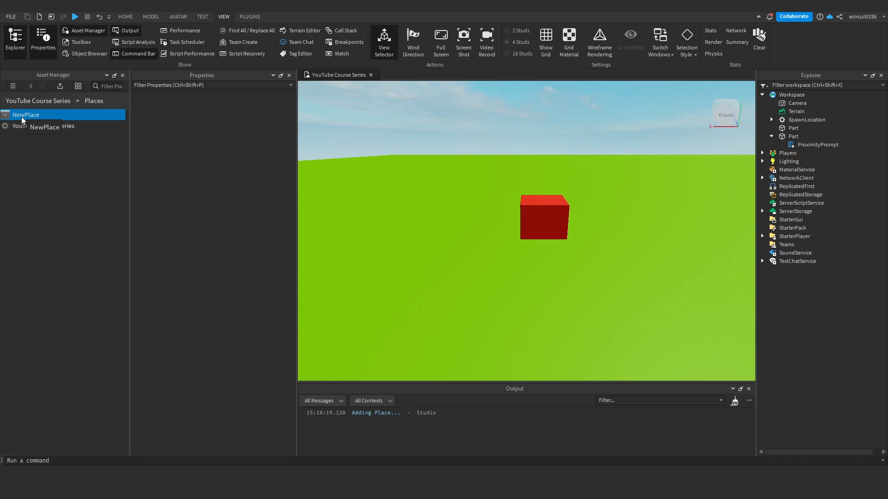
right_click(26, 114)
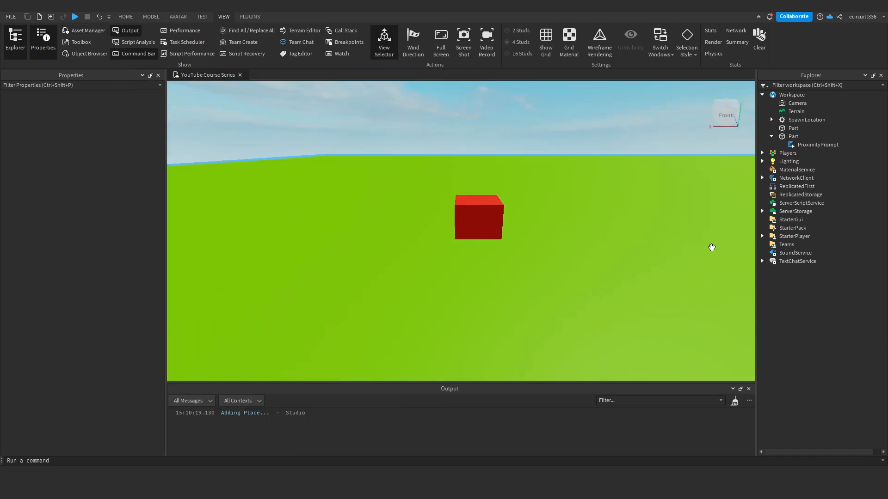
click(478, 217)
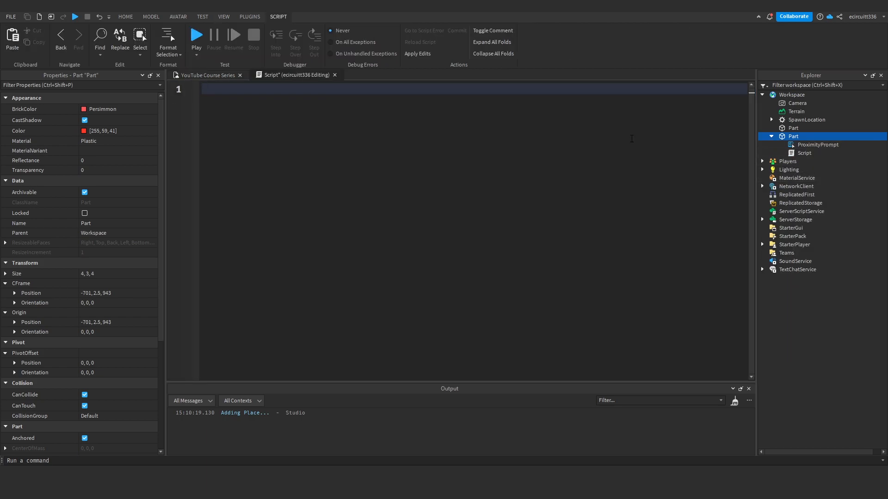
text(local)
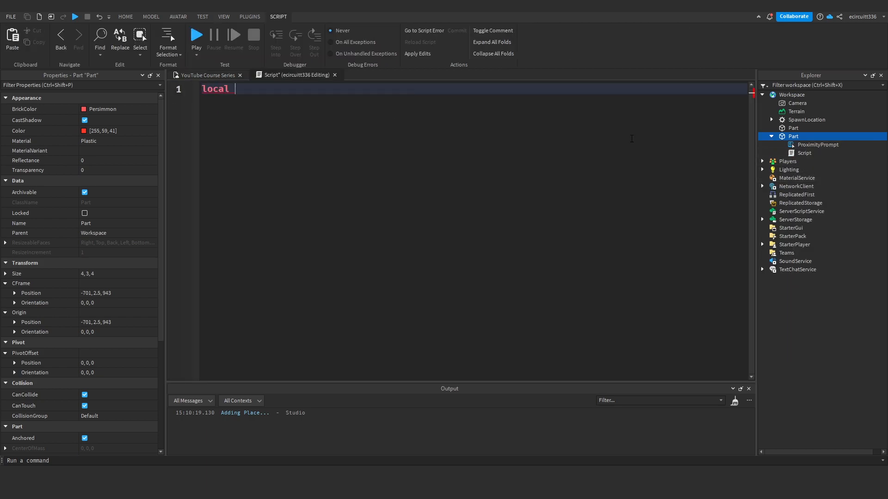
text(TARGET)
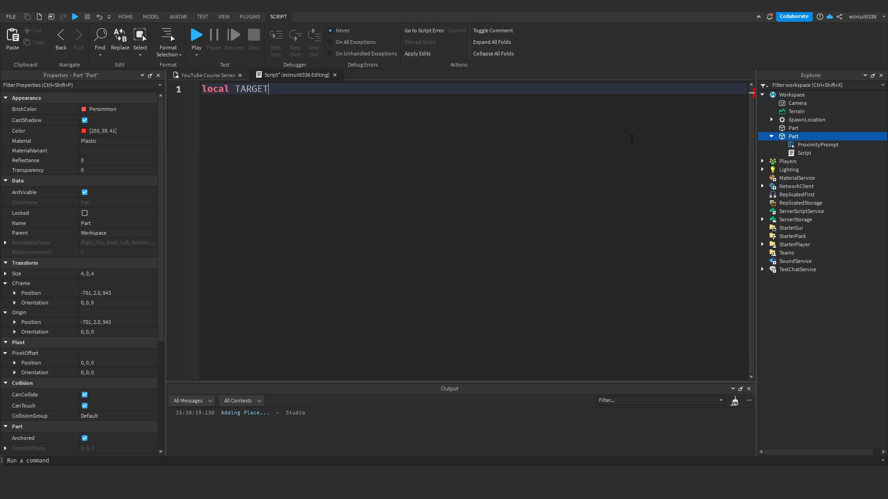
text(_PLACE_)
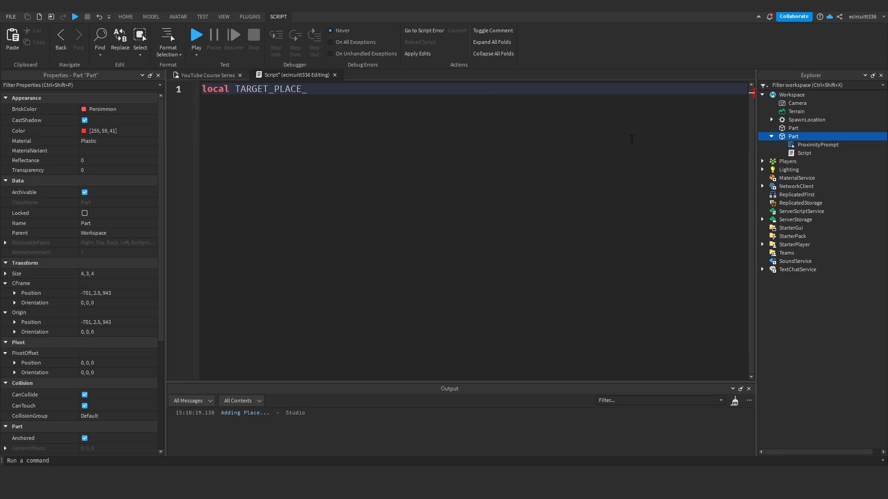
text(ID = 14287848092)
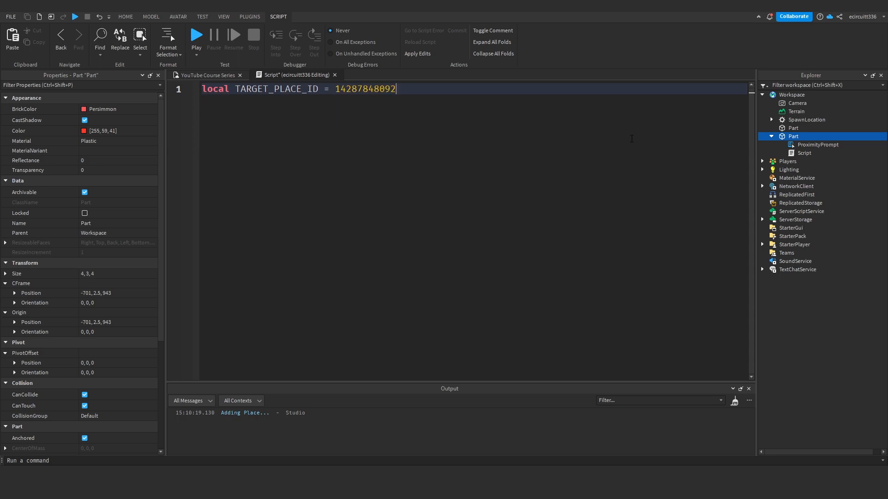
double_click(365, 89)
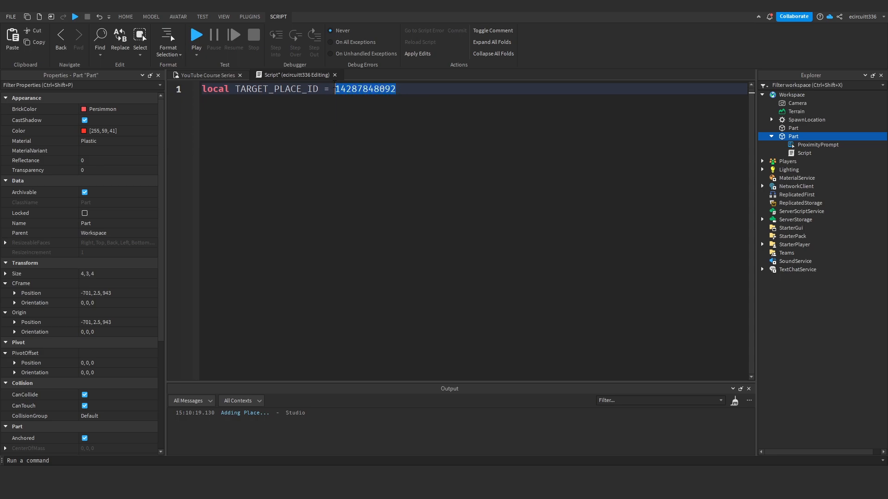
key(Enter)
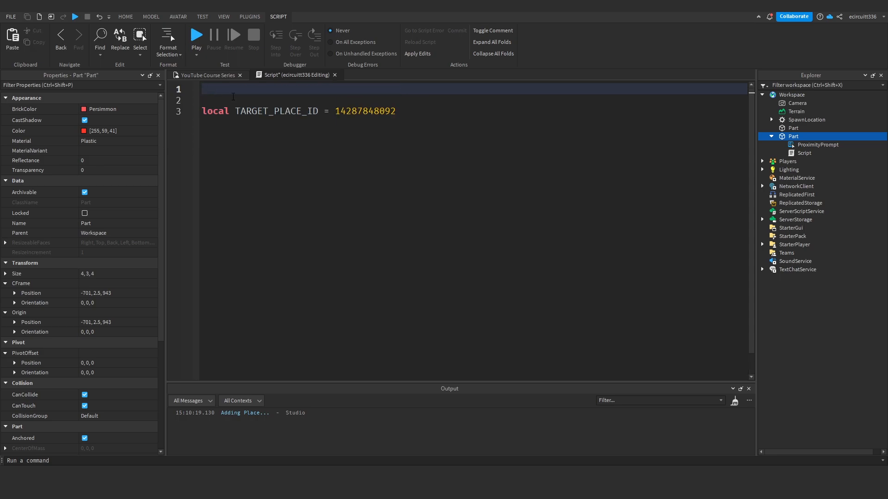
Declare local Players and TeleportService using game:GetService above the place ID line.
text(local Pl)
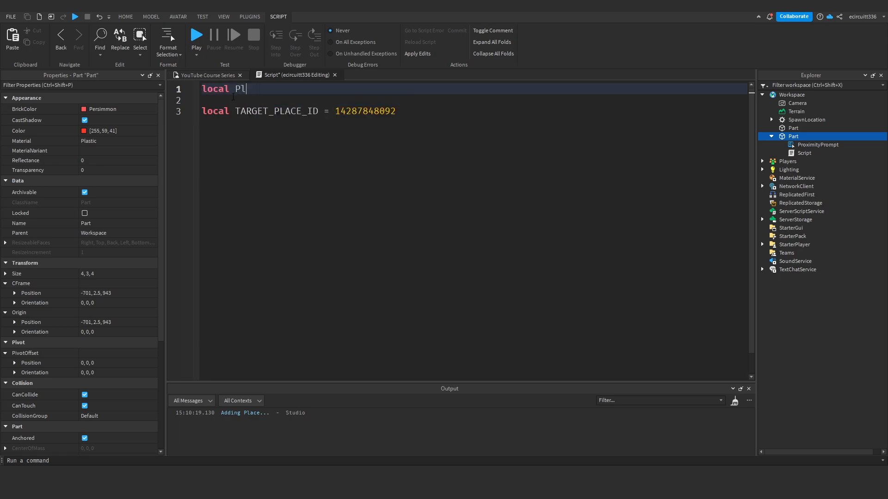
text(ayers = game:GetService("Players)
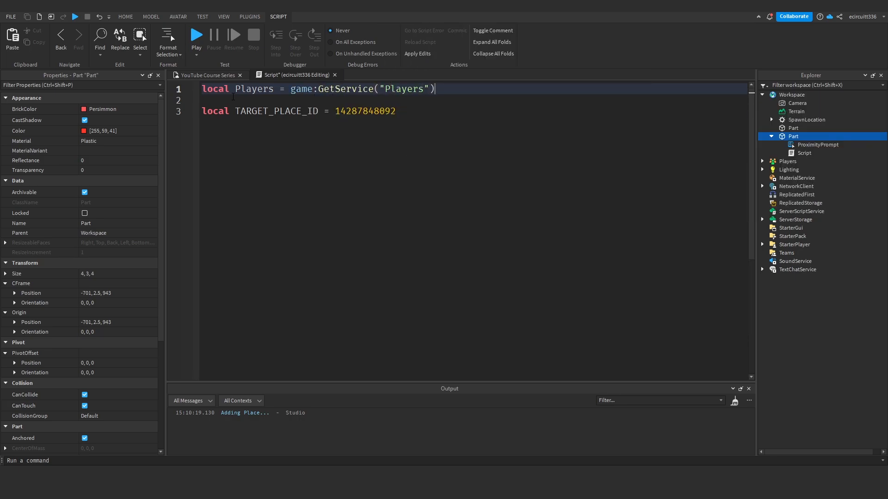
text(local Te)
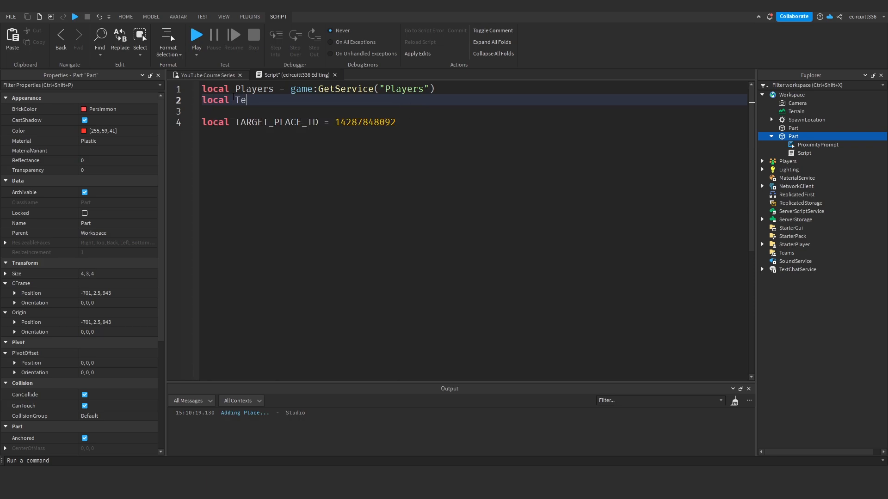
text(leportService =)
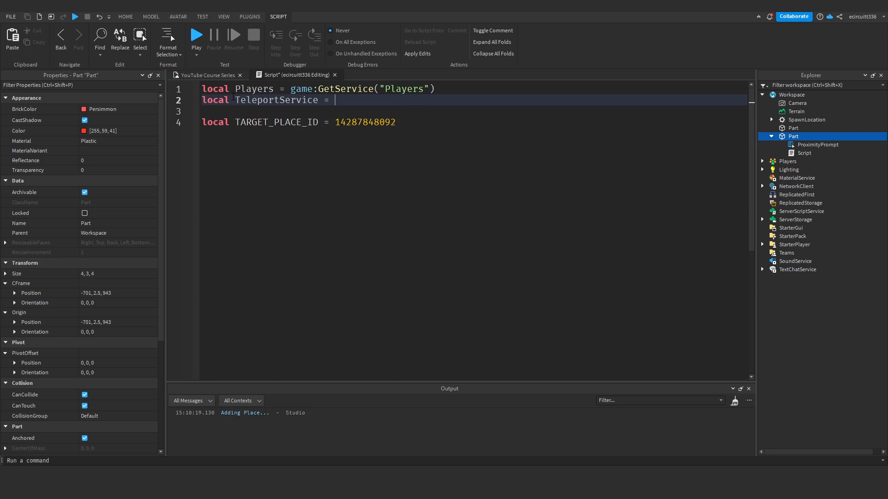
text(game:GEt)
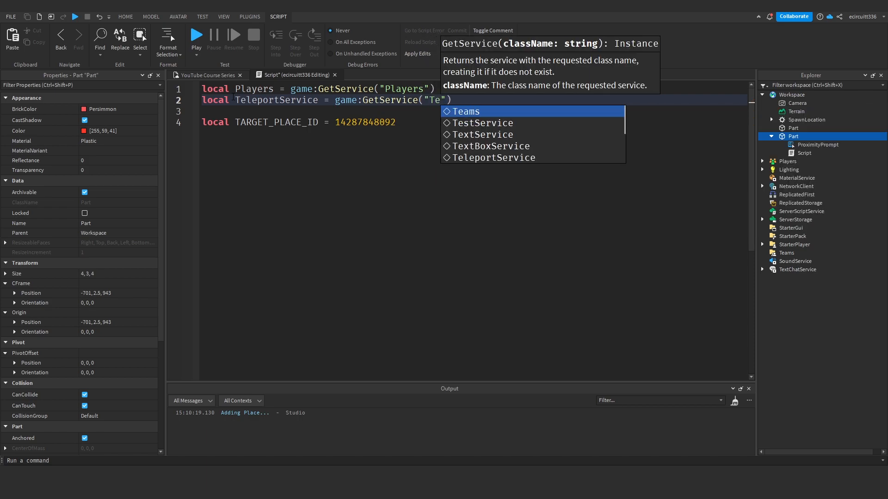
click(494, 158)
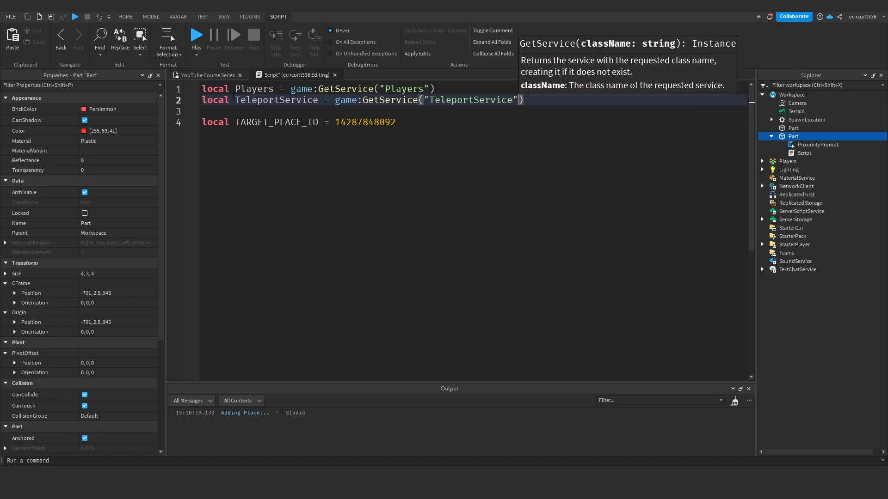
text(#)
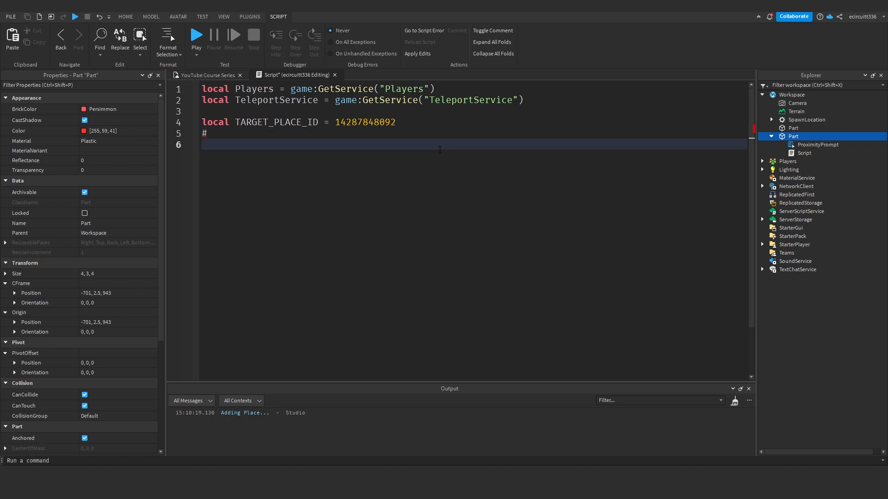
key(Backspace)
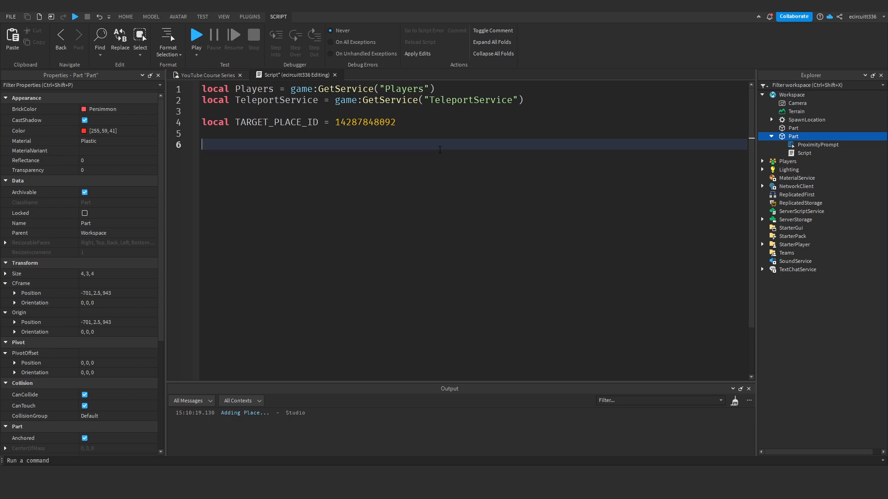
Add a local part variable for the script's parent, with empty lines below it.
text(local)
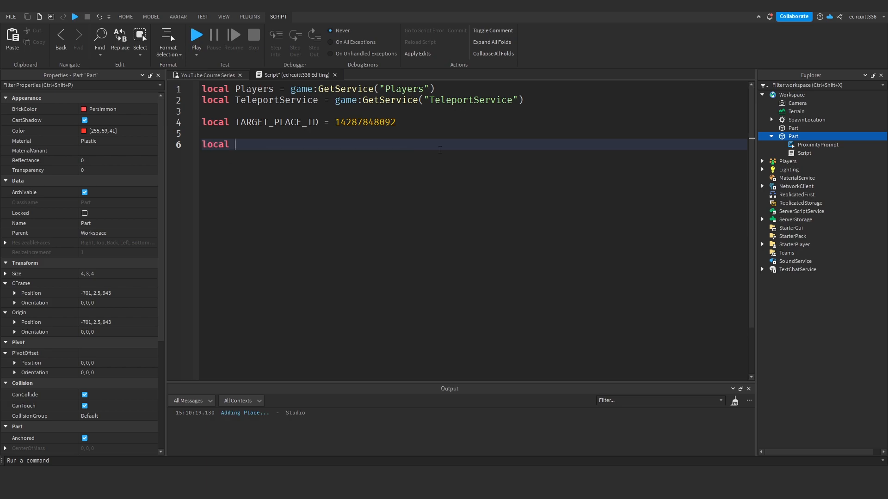
text(part = script.Parent)
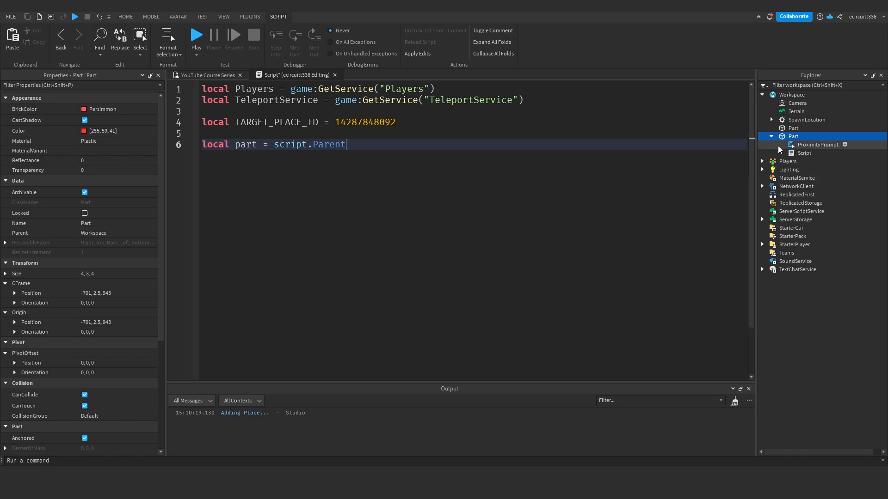
click(223, 16)
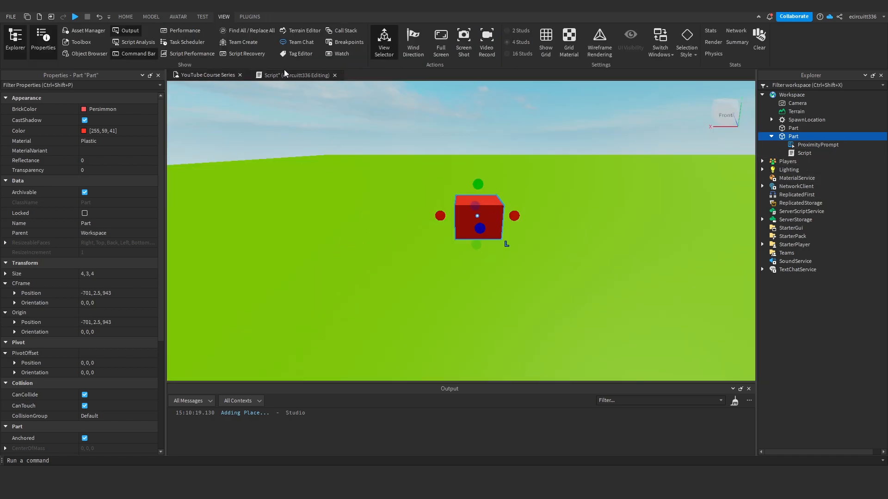
click(292, 75)
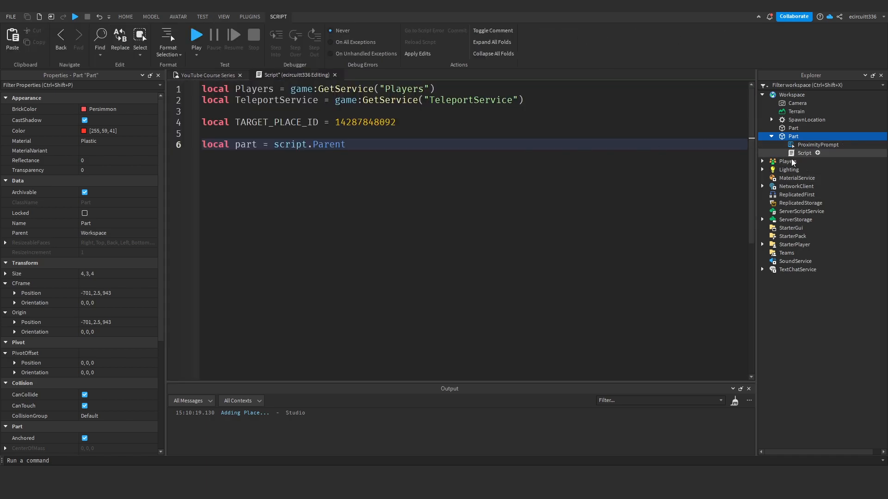
key(Enter)
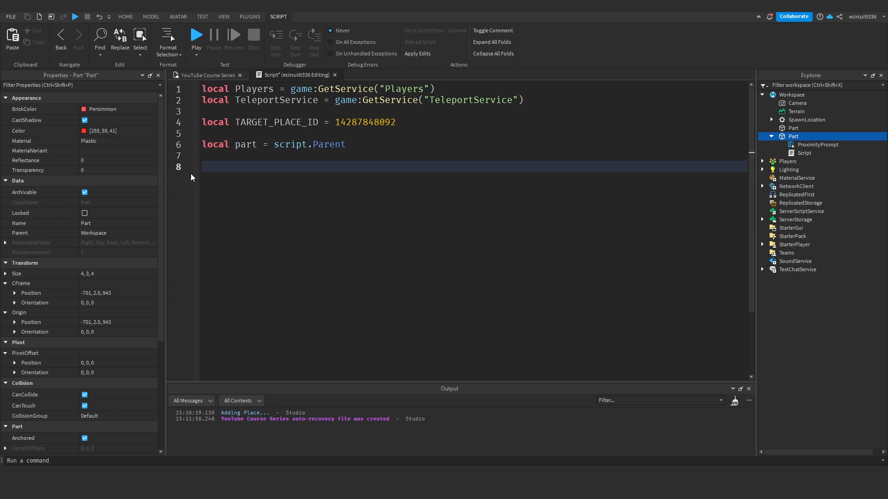
Connect part.ProximityPrompt.Triggered to function(plr) with an empty body closed by end.
text(part.)
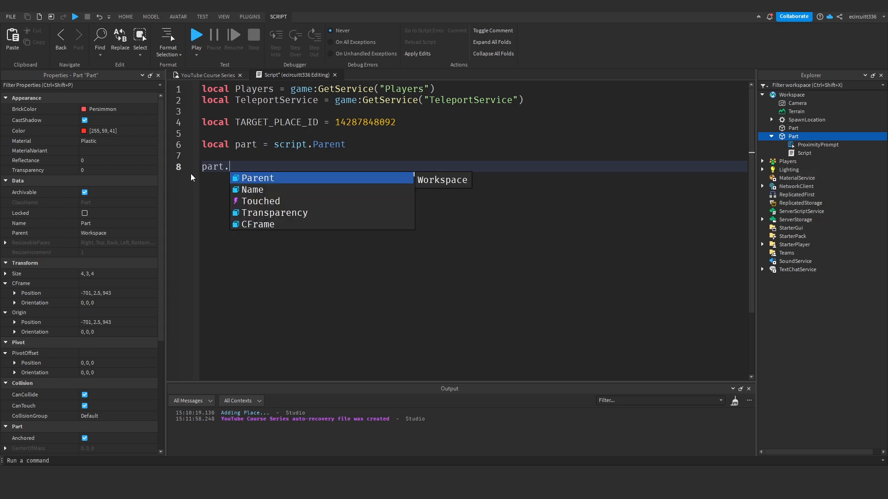
text(ProximityPrompt.Tr)
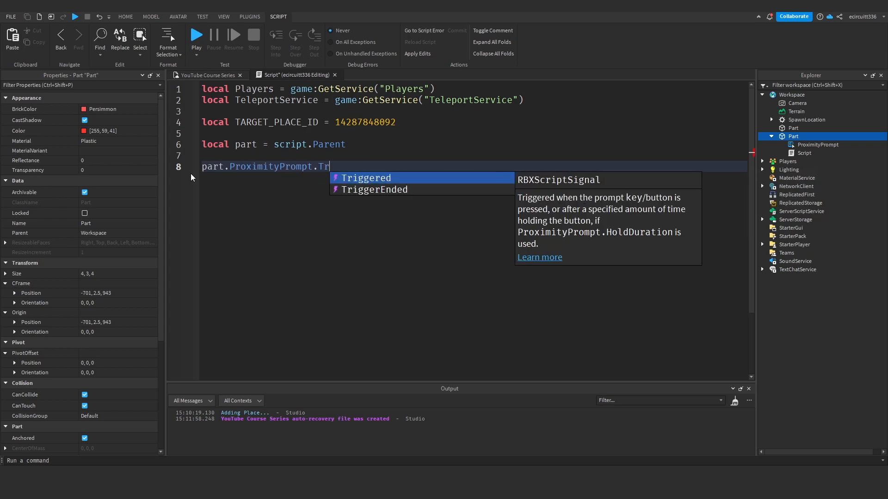
text(iggered:Connect(function())
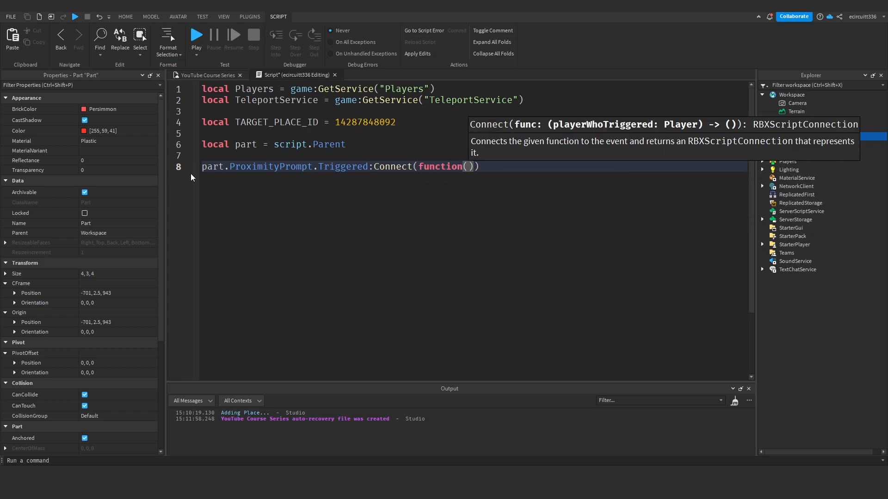
text(pl)
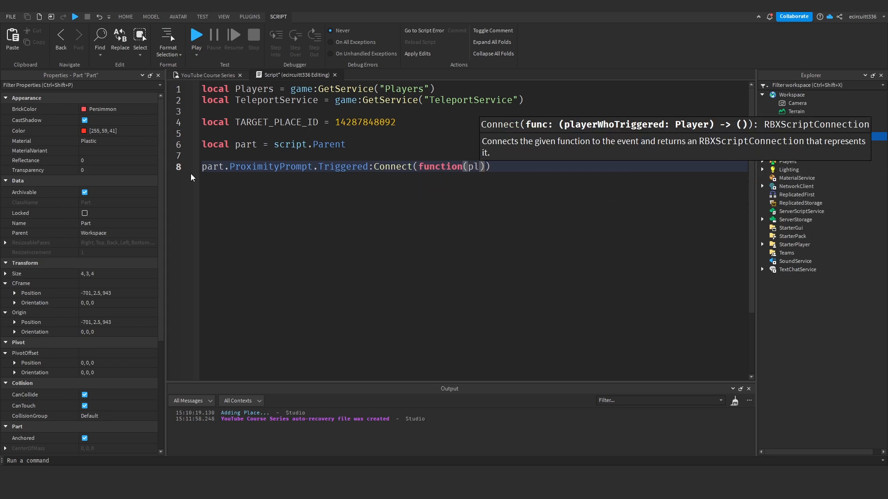
key(Enter)
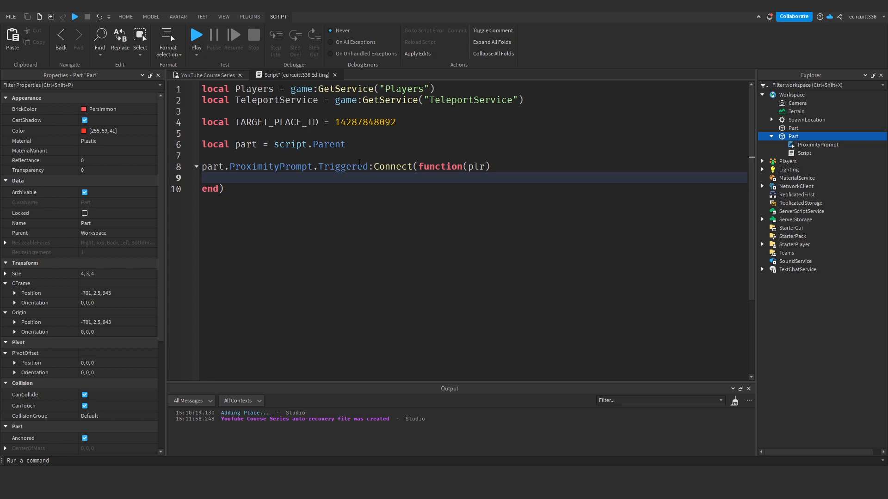
double_click(342, 166)
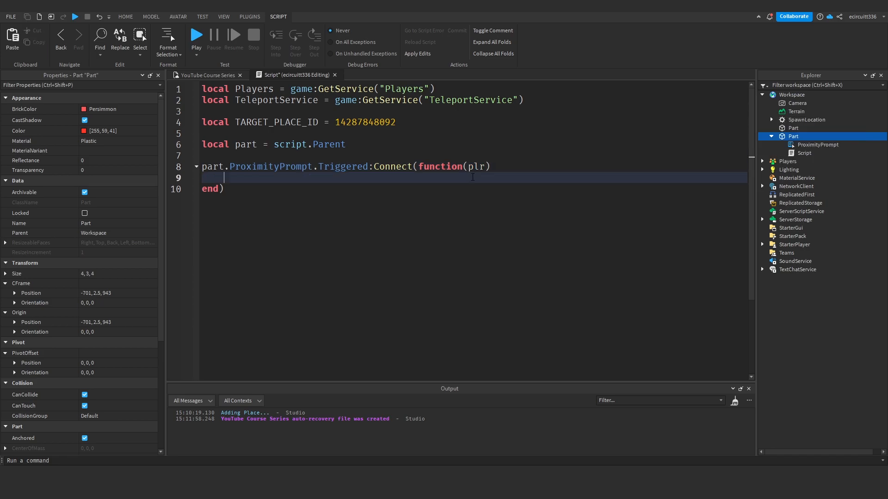
Write TeleportService:TeleportAsync(TARGET_PLACE_ID, plr) and wait(0.5) inside the function body.
text(TeleportService)
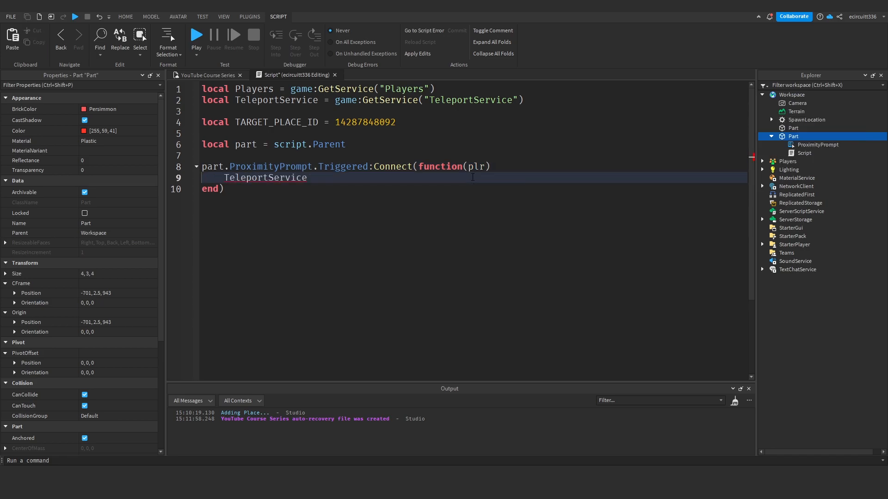
text(:TeleportAsync()
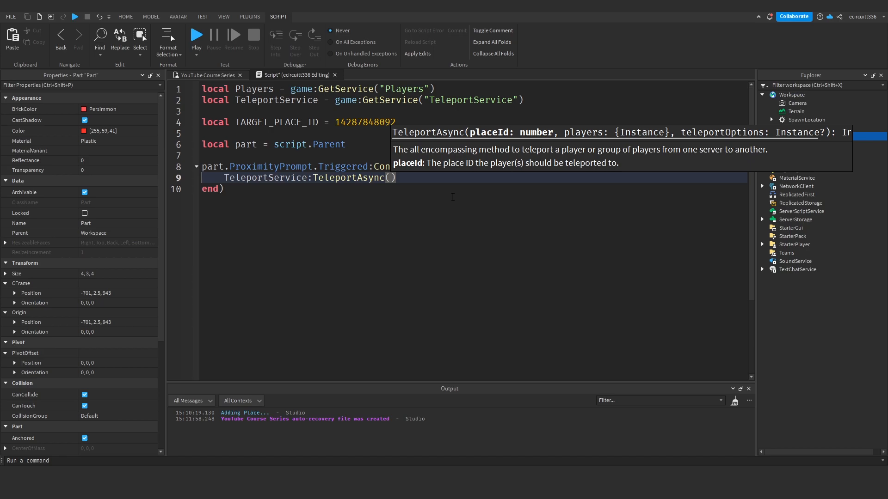
mouse_move(387, 198)
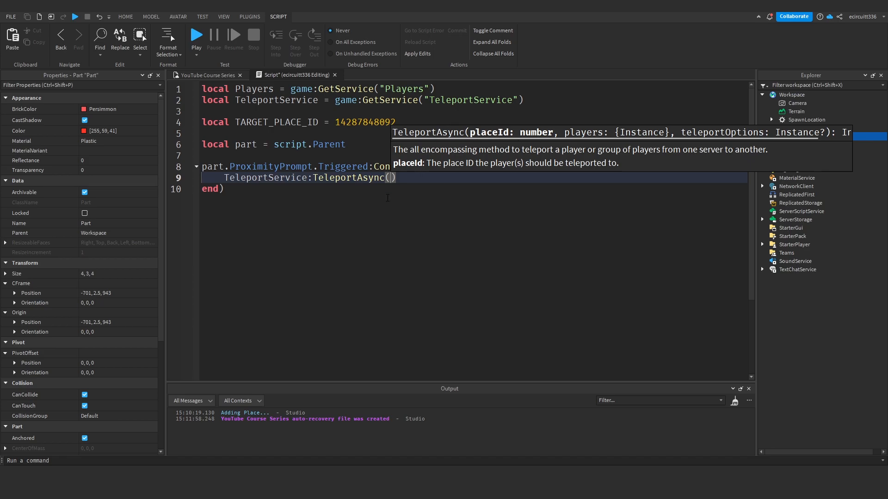
text(TARGET_PLACE_ID, plr)
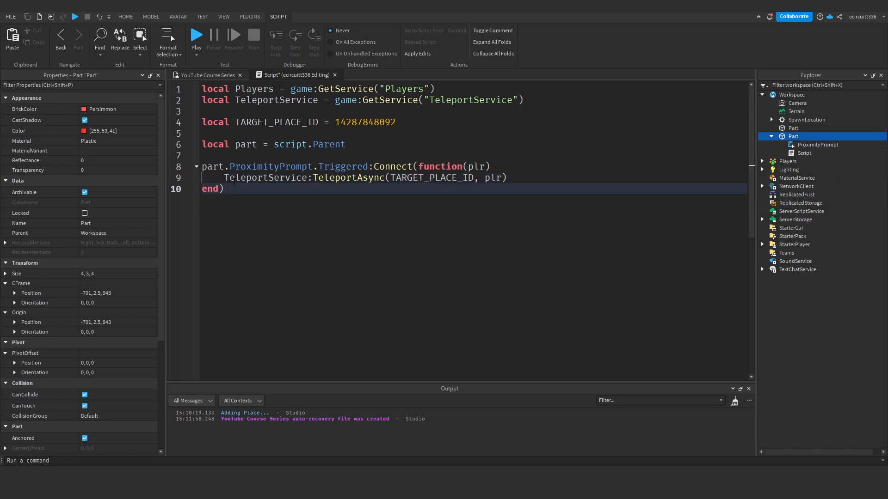
text(wait)
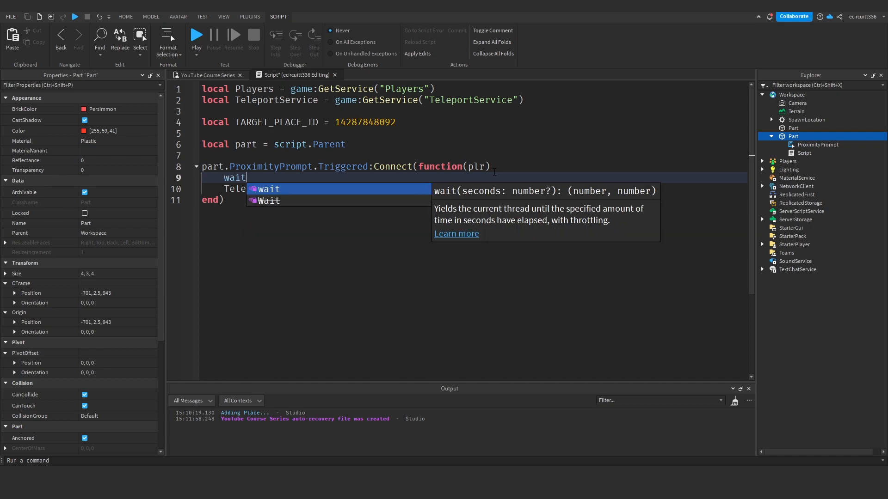
text((0.5))
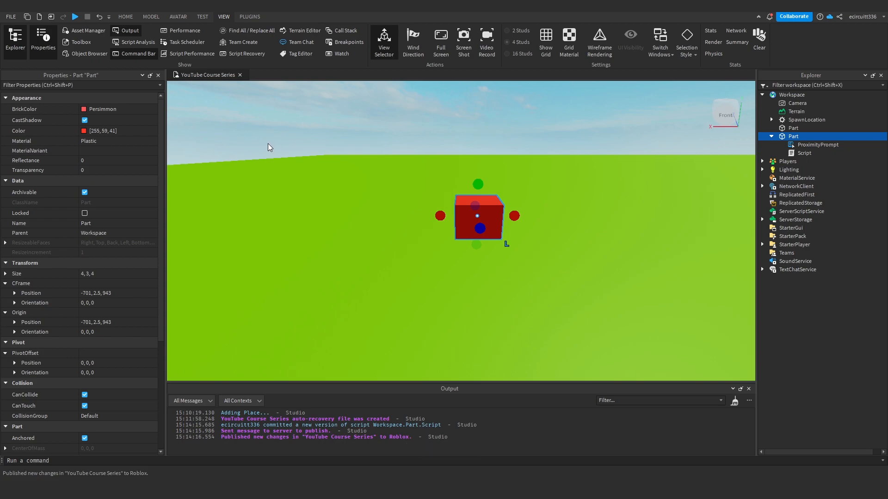
click(77, 15)
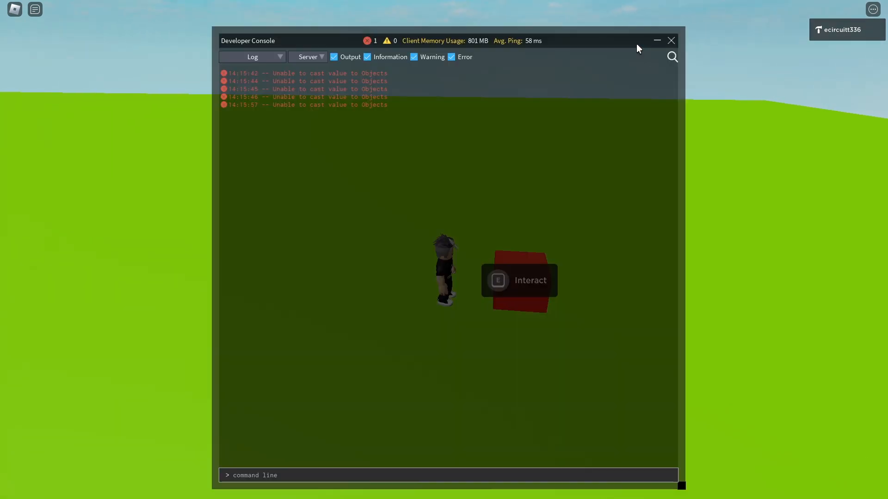
mouse_move(284, 69)
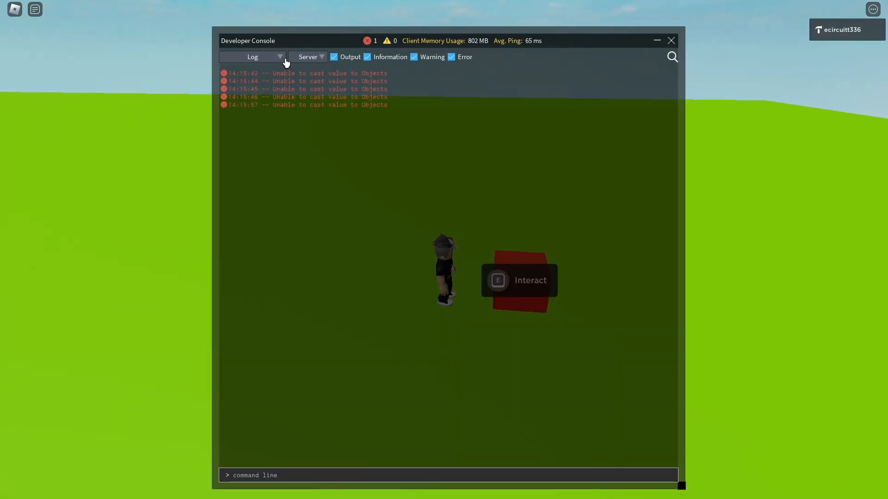
Review the repeated 'Unable to cast value to Objects' errors and return to the teleport script.
click(252, 57)
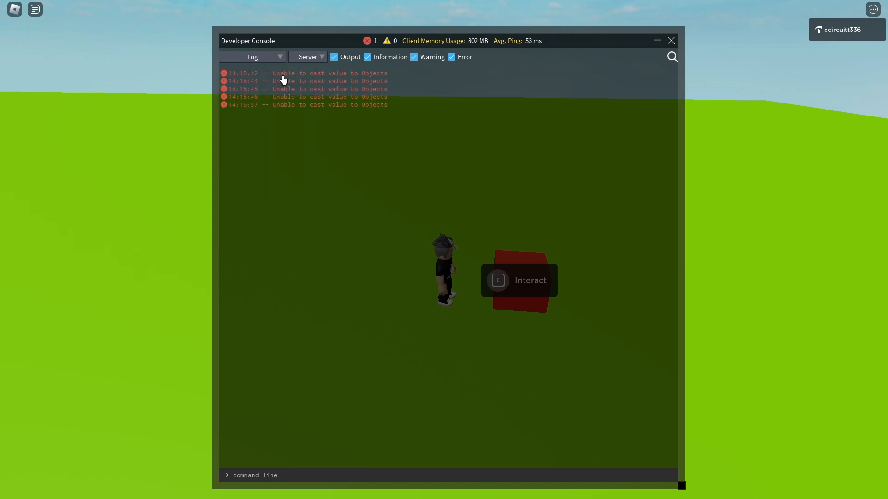
mouse_move(352, 115)
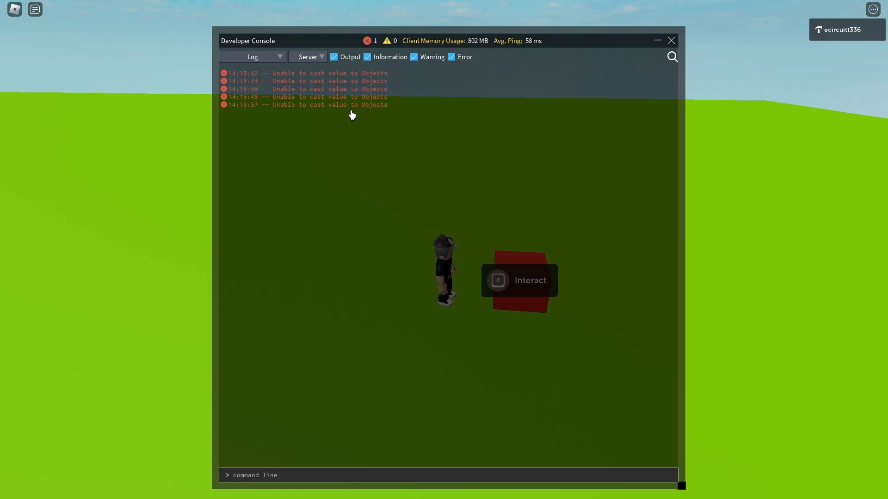
click(670, 41)
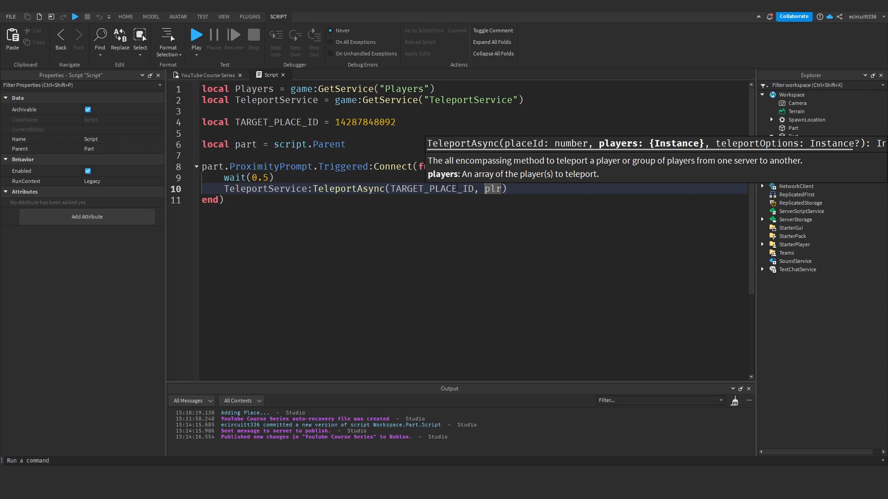
Wrap plr in a table as {plr} in TeleportAsync, then bring up the places list.
text({)
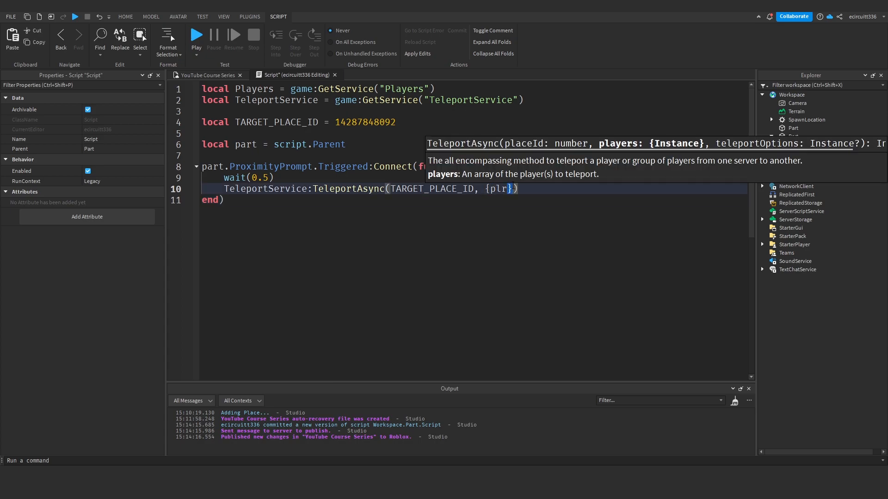
double_click(499, 188)
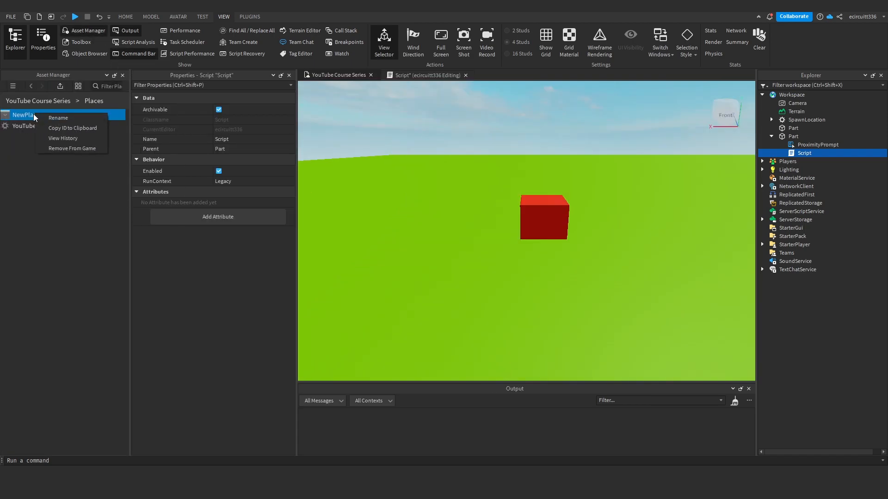
Copy NewPlace's place ID to the clipboard, then run the game to test the prompt.
click(39, 131)
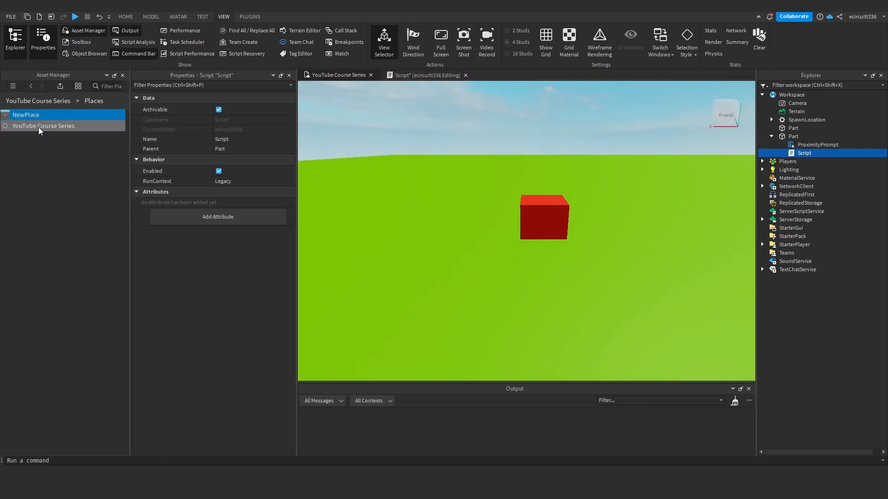
mouse_move(32, 129)
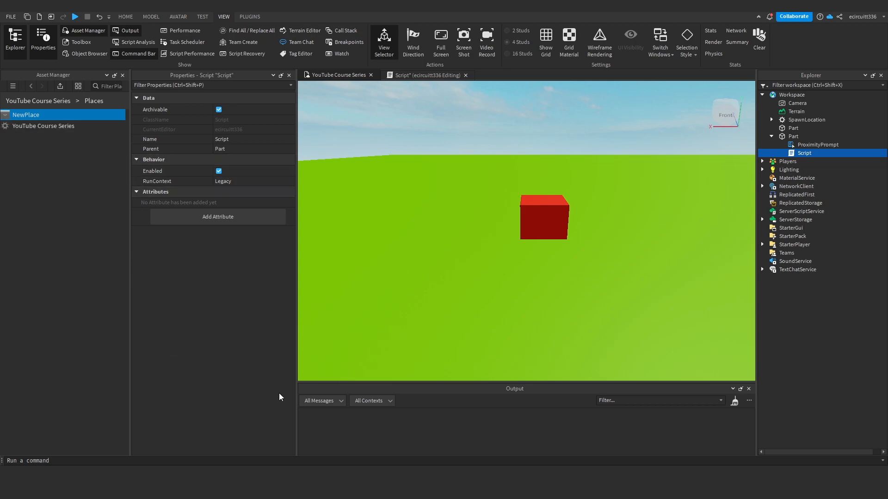
click(13, 5)
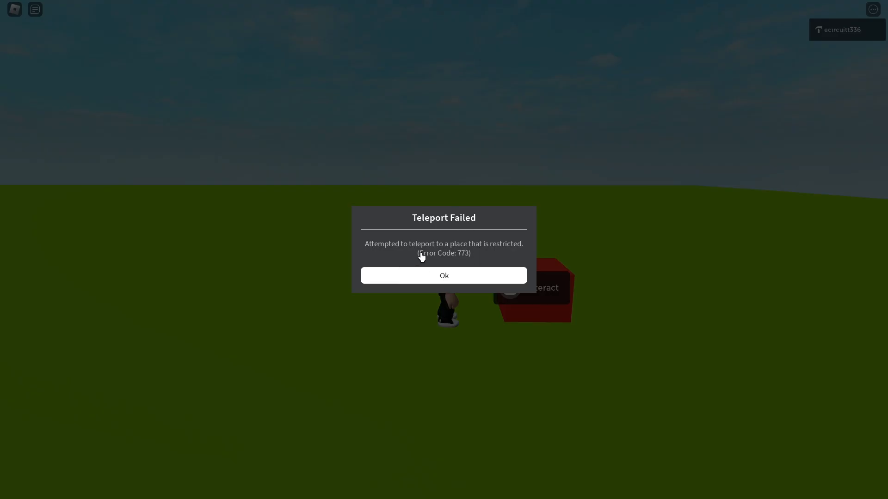
mouse_move(457, 267)
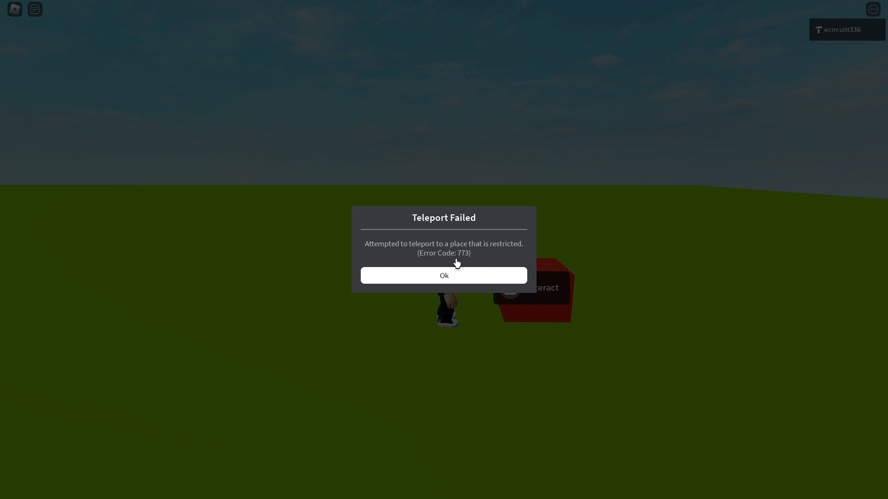
Dismiss the restricted-place Teleport Failed dialog and leave the test session.
click(444, 275)
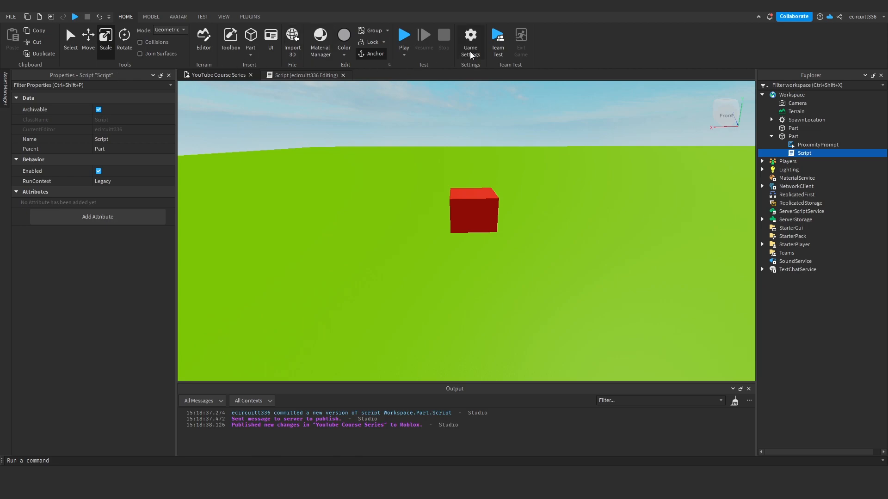
Turn on Allow Third Party Teleports under Game Settings > Security and save.
click(470, 35)
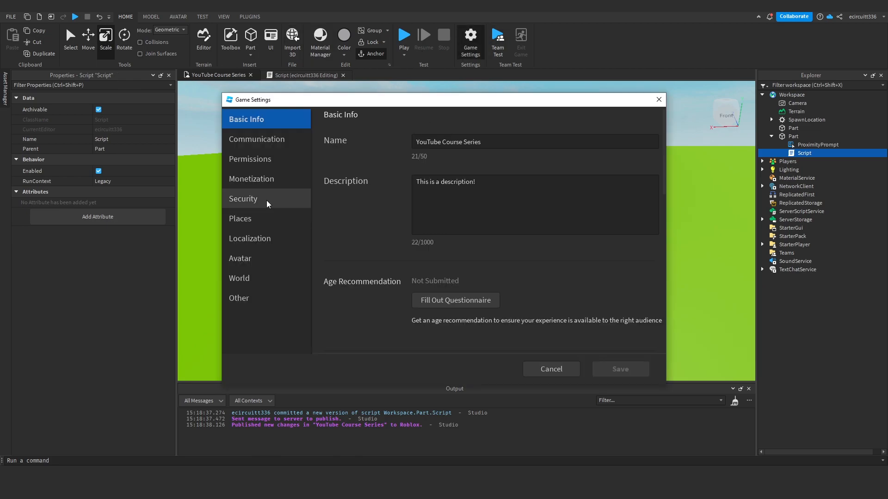
click(243, 199)
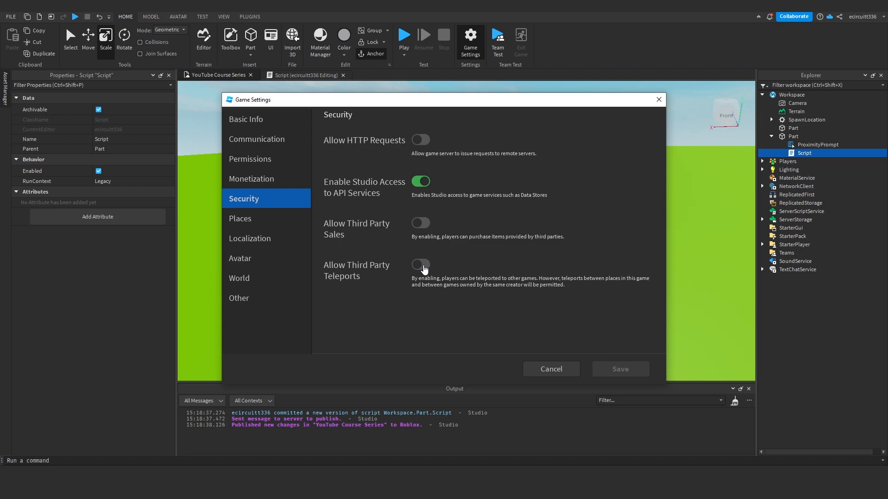
click(420, 265)
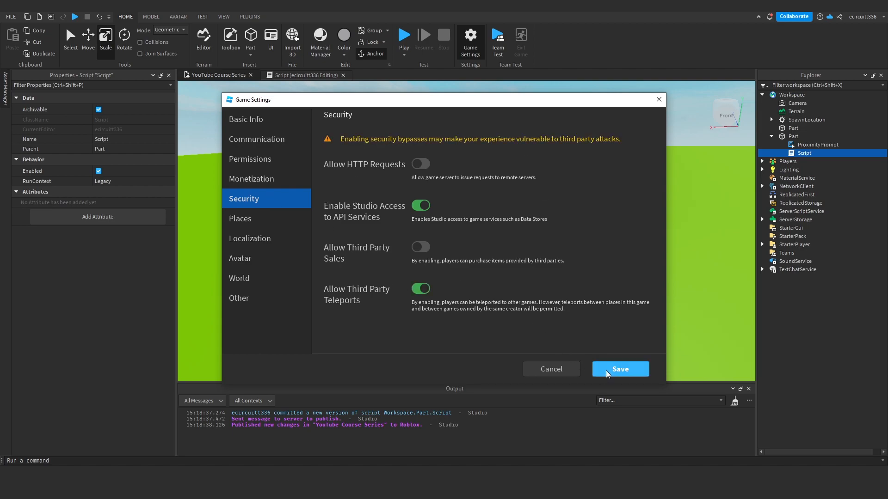
click(620, 369)
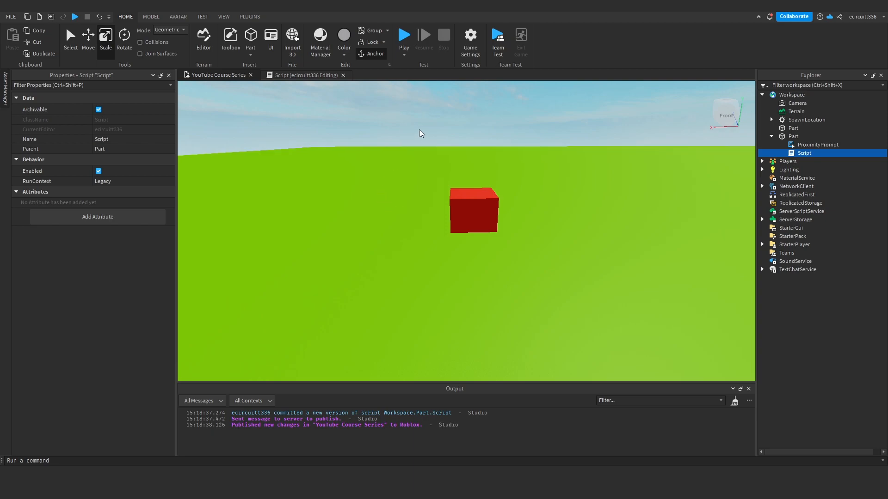
Publish the place via File > Publish to Roblox and launch the live game.
click(11, 5)
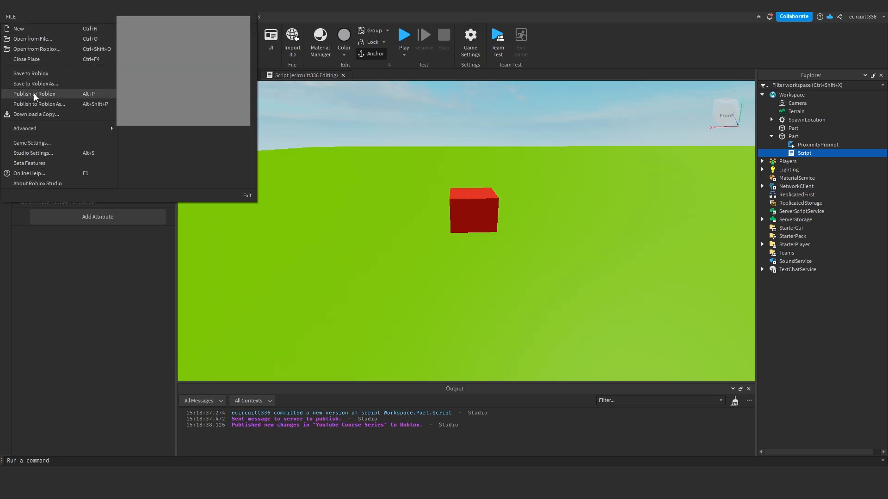
click(35, 94)
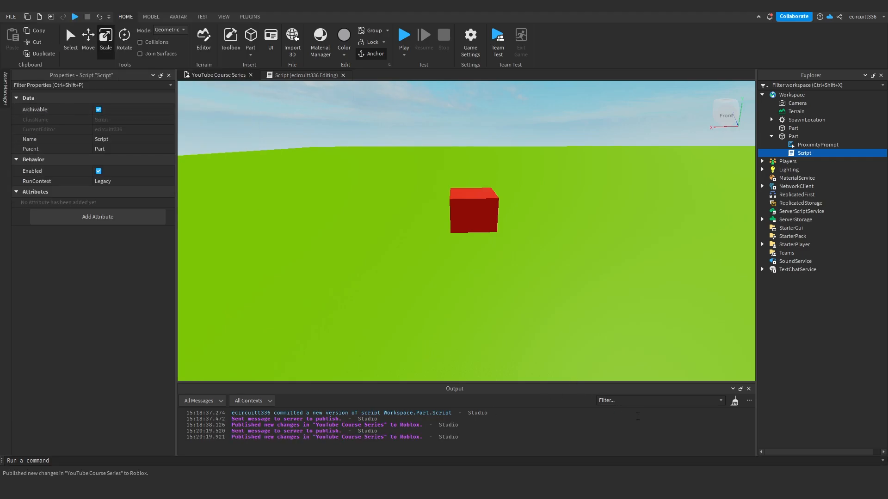
click(403, 36)
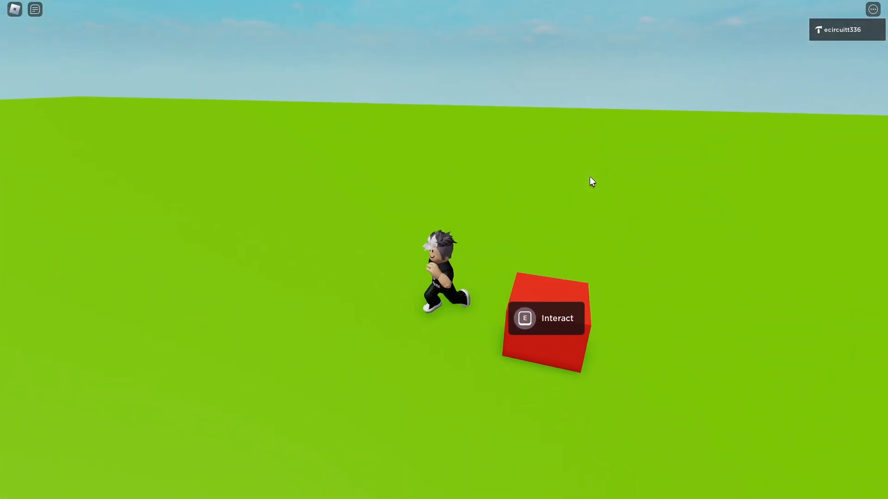
Trigger the red part's Interact prompt with E and dismiss the Teleport Failed (773) error.
key(e)
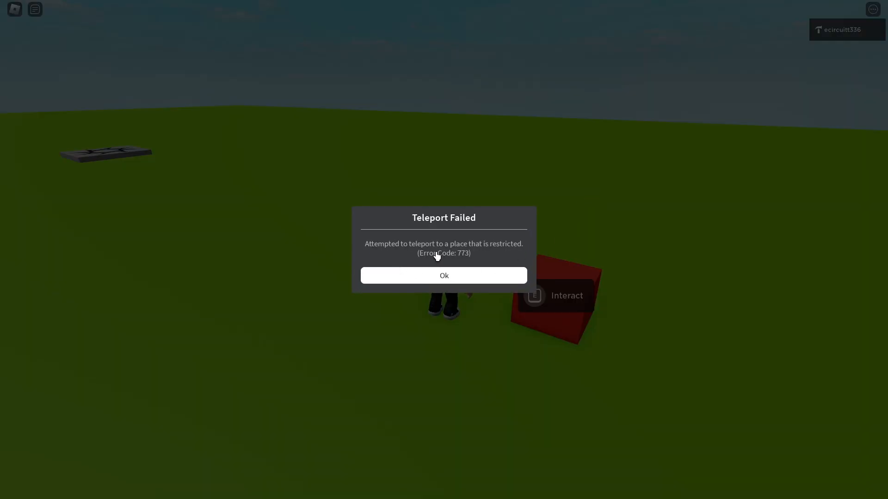
mouse_move(578, 280)
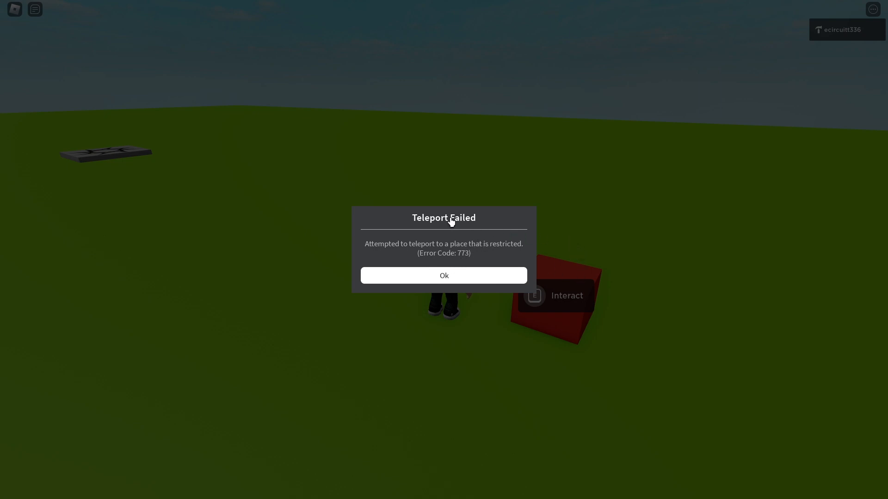
mouse_move(448, 201)
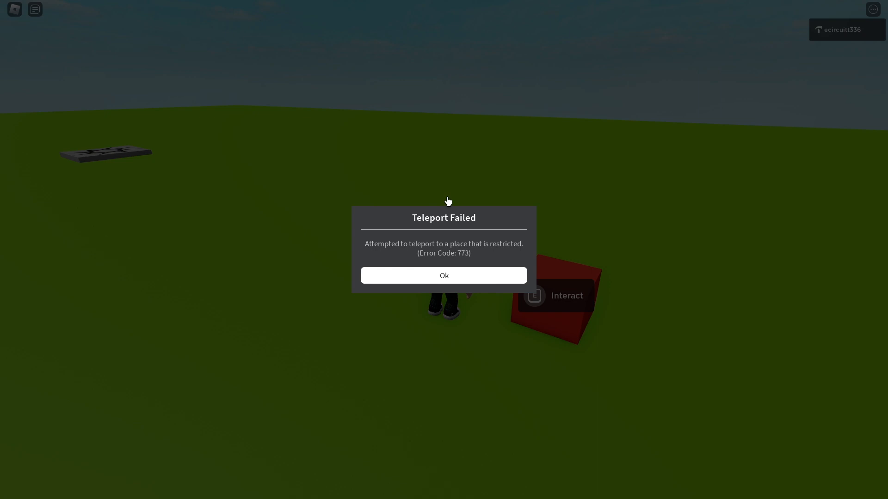
mouse_move(424, 188)
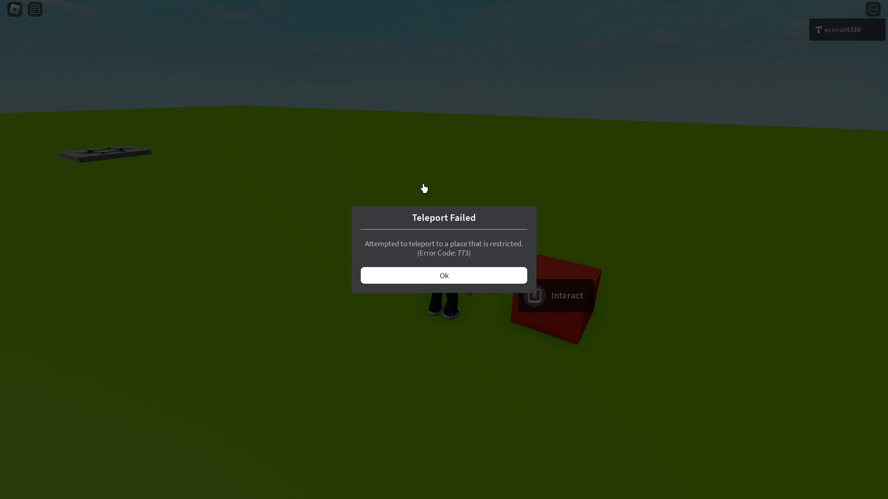
mouse_move(426, 190)
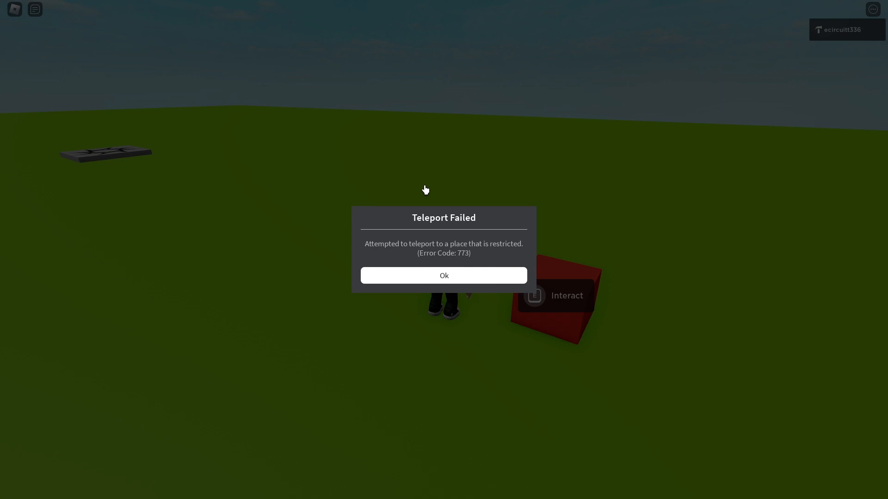
mouse_move(627, 275)
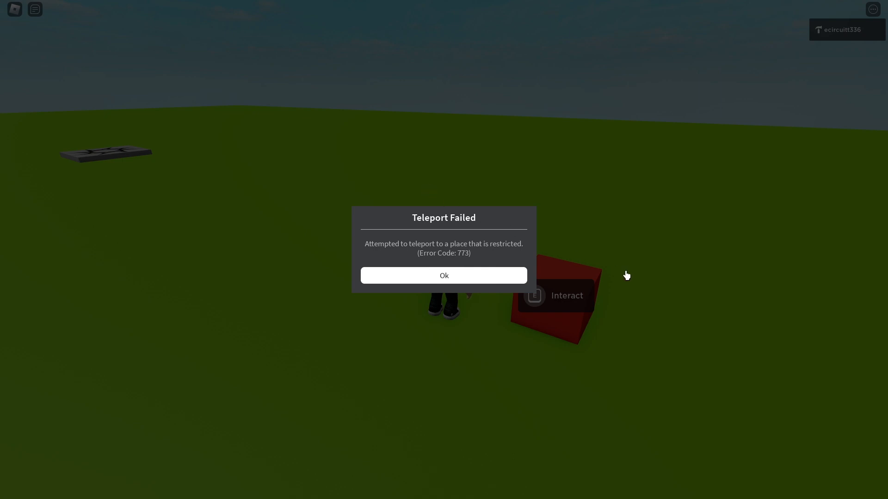
mouse_move(370, 252)
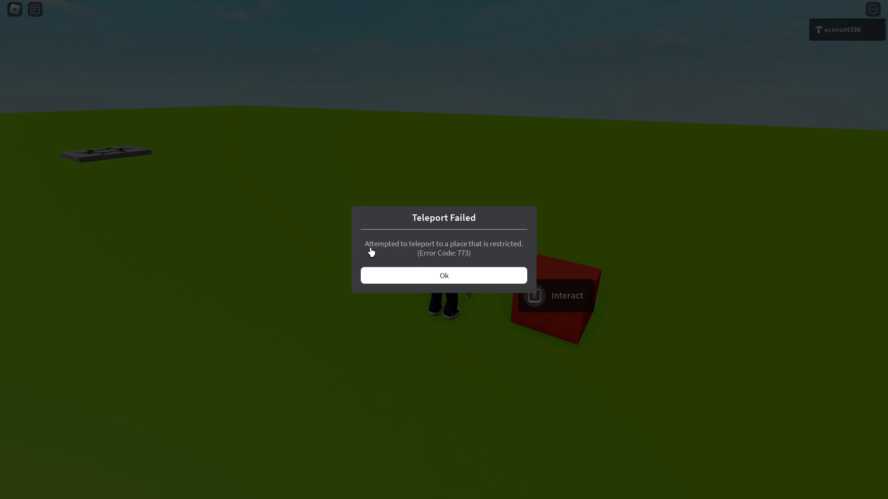
mouse_move(443, 255)
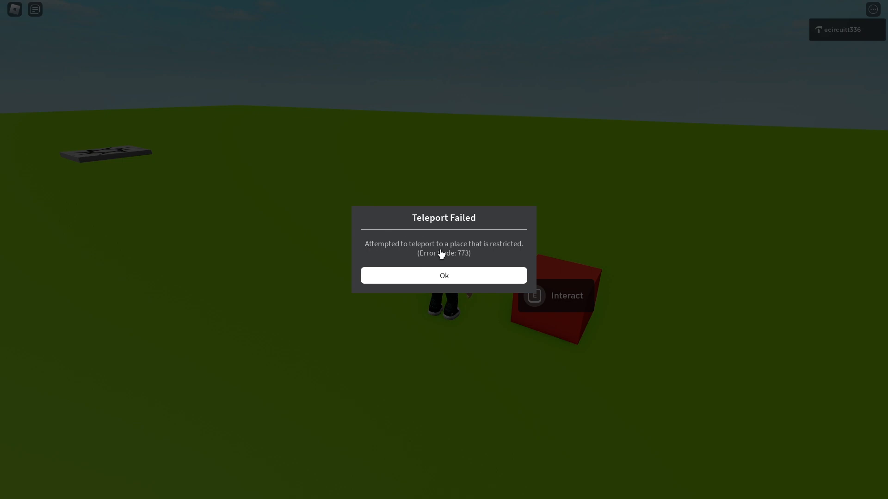
mouse_move(486, 263)
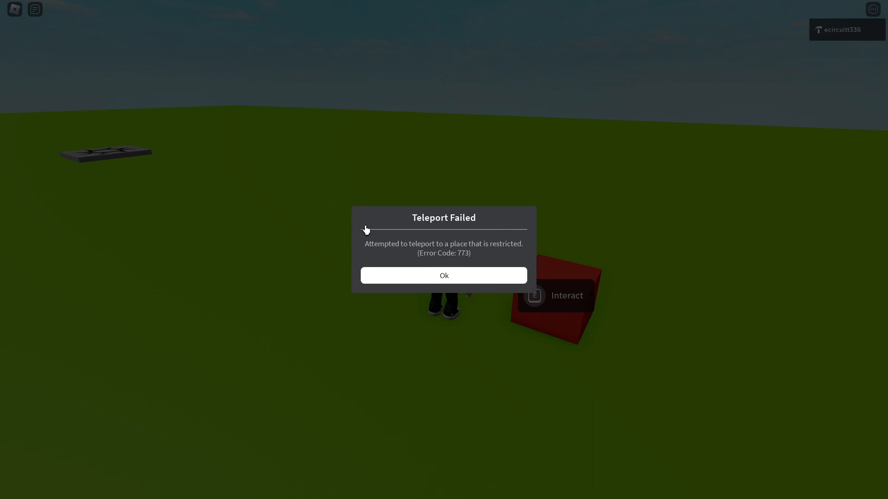
mouse_move(470, 253)
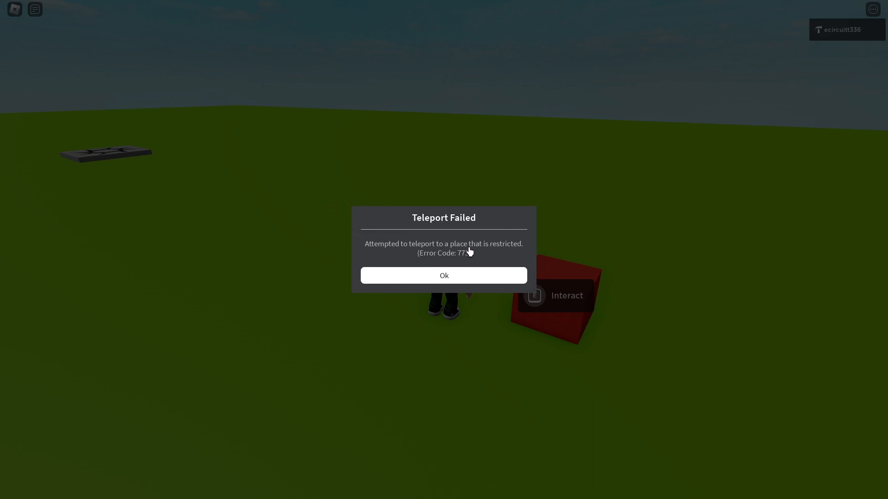
mouse_move(460, 248)
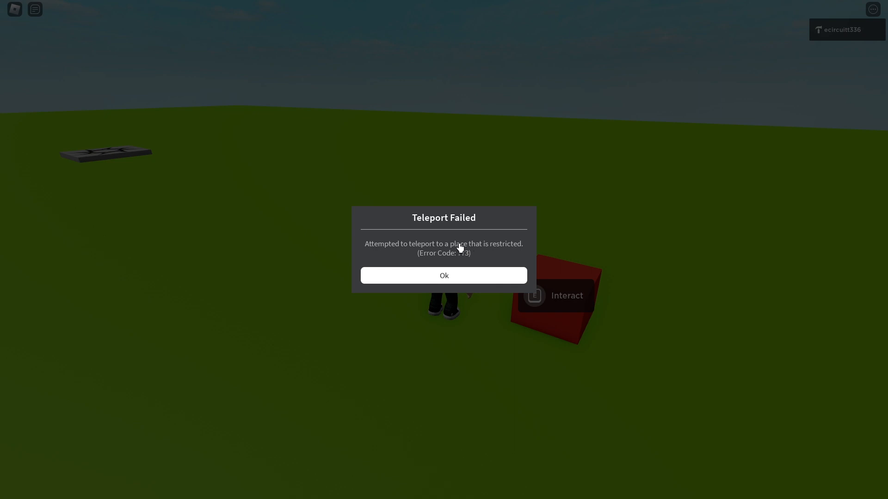
mouse_move(390, 226)
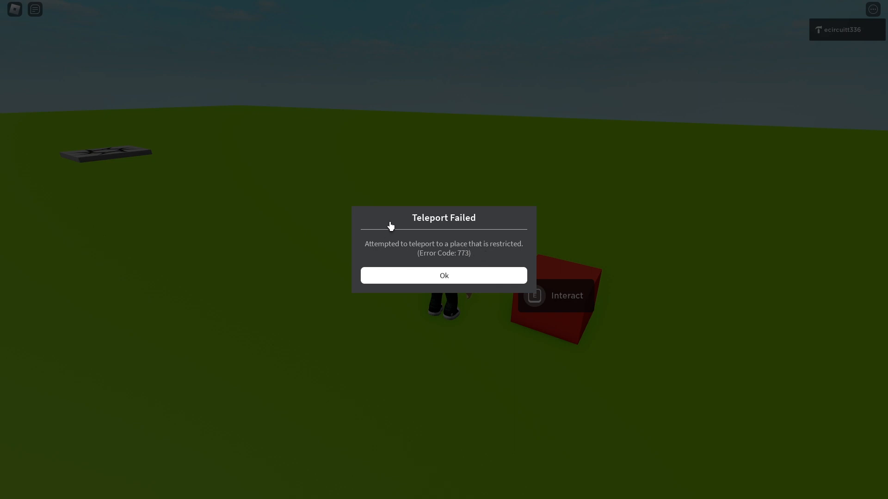
mouse_move(488, 252)
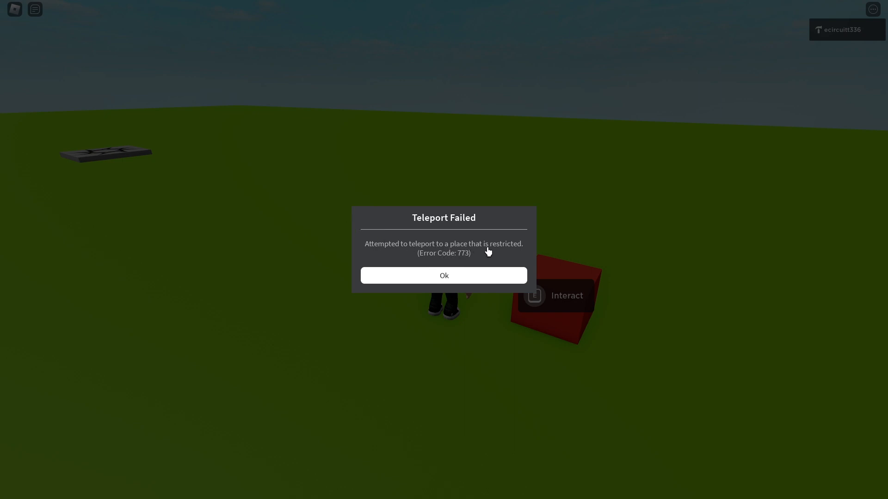
mouse_move(478, 245)
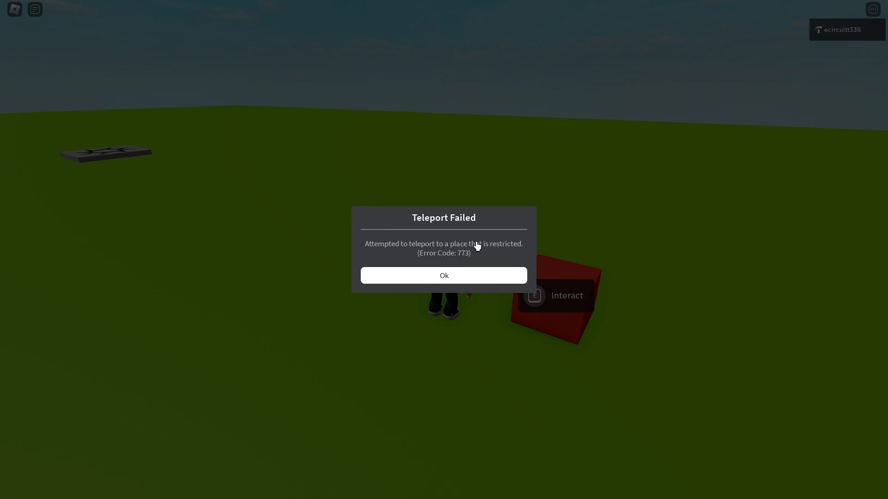
mouse_move(475, 241)
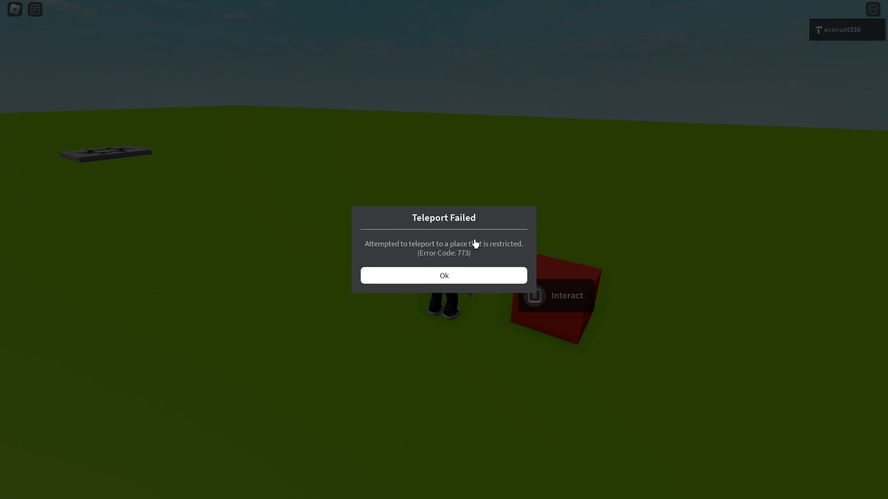
click(443, 276)
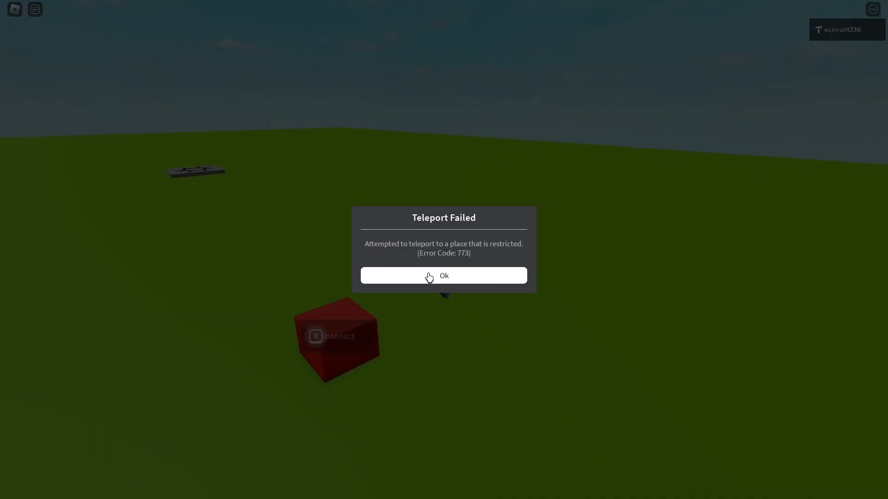
click(444, 275)
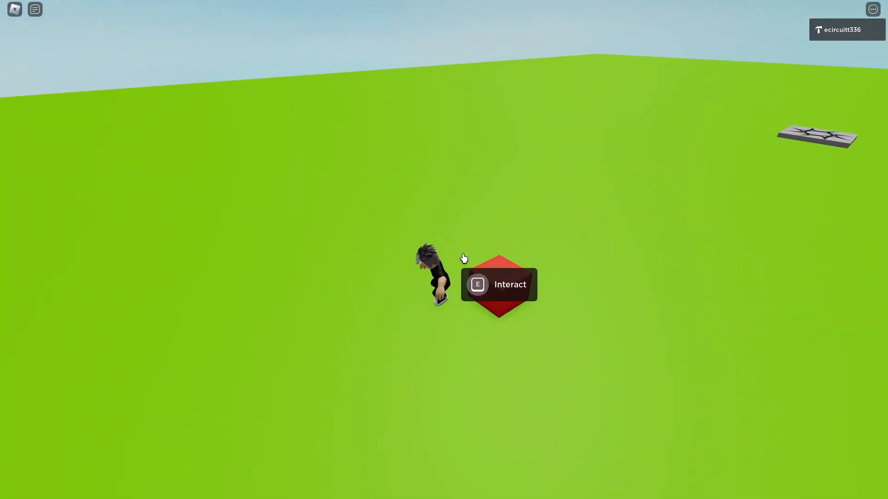